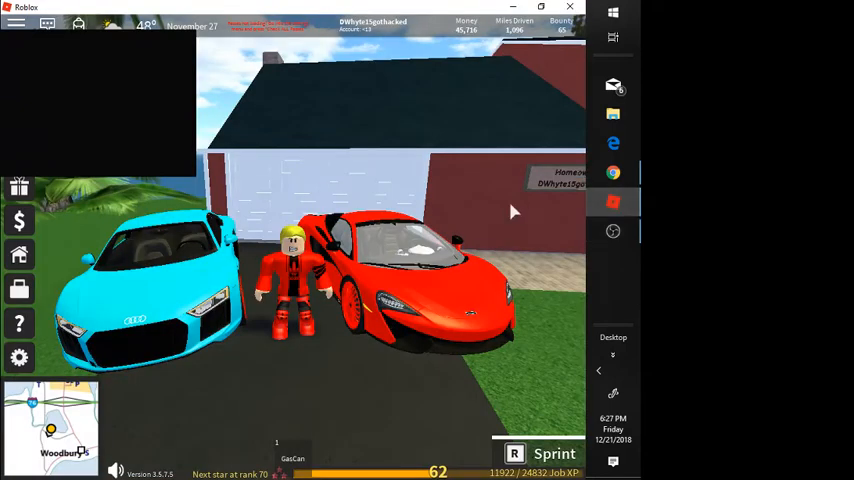
mouse_move(468, 232)
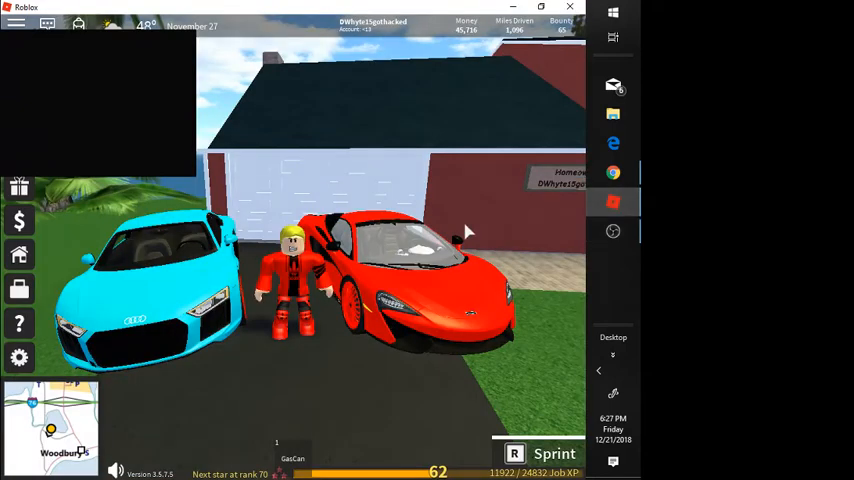